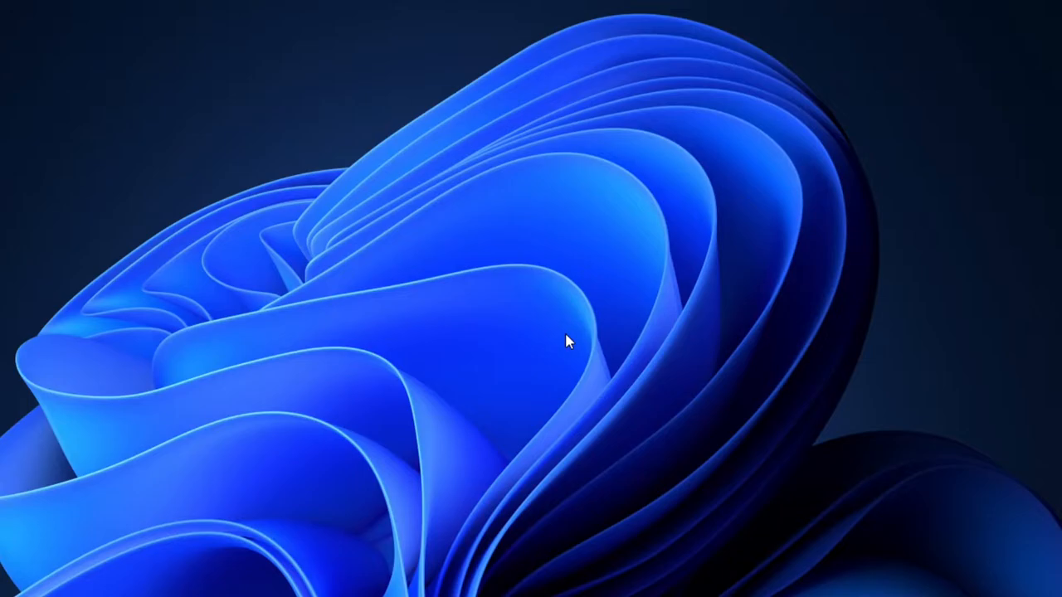
mouse_move(429, 267)
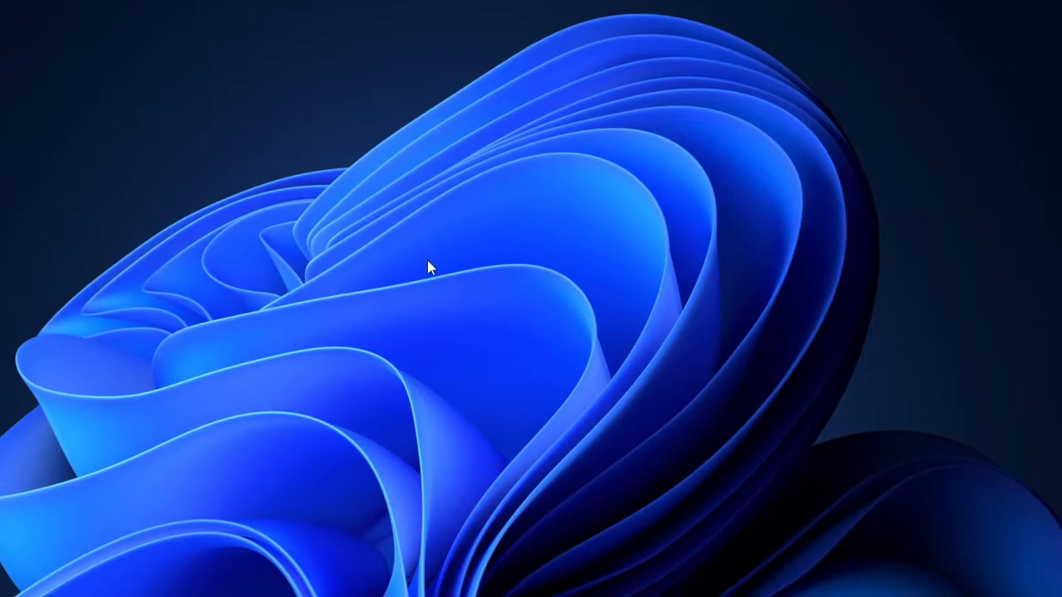
mouse_move(473, 334)
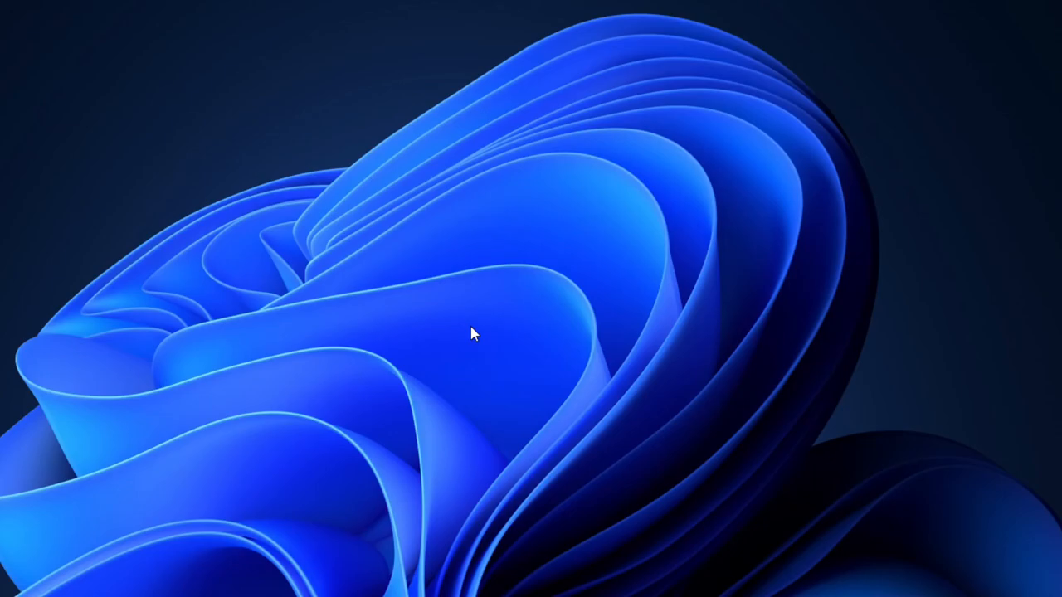
mouse_move(576, 344)
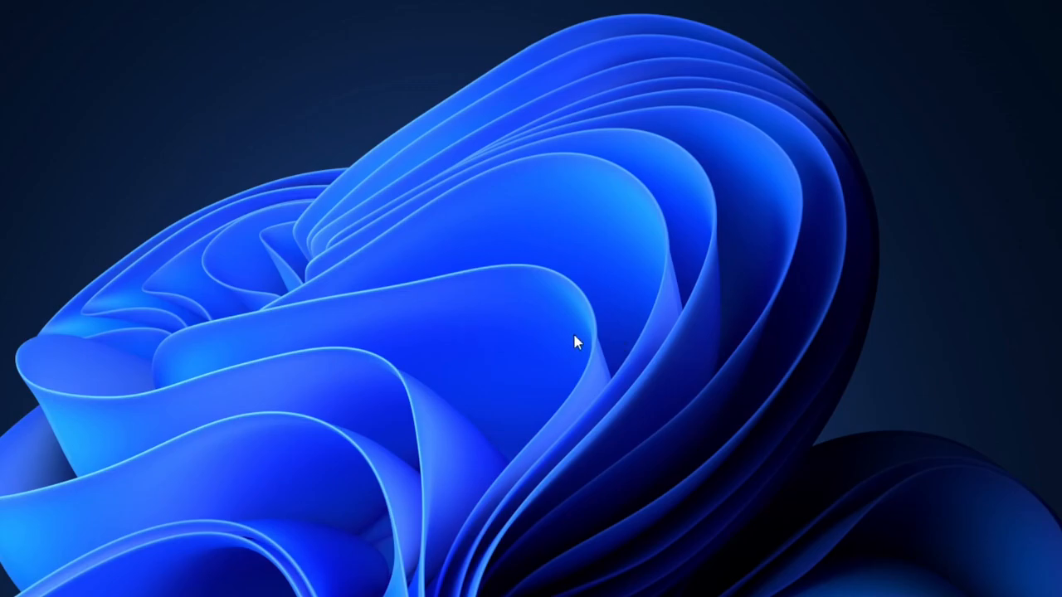
mouse_move(894, 469)
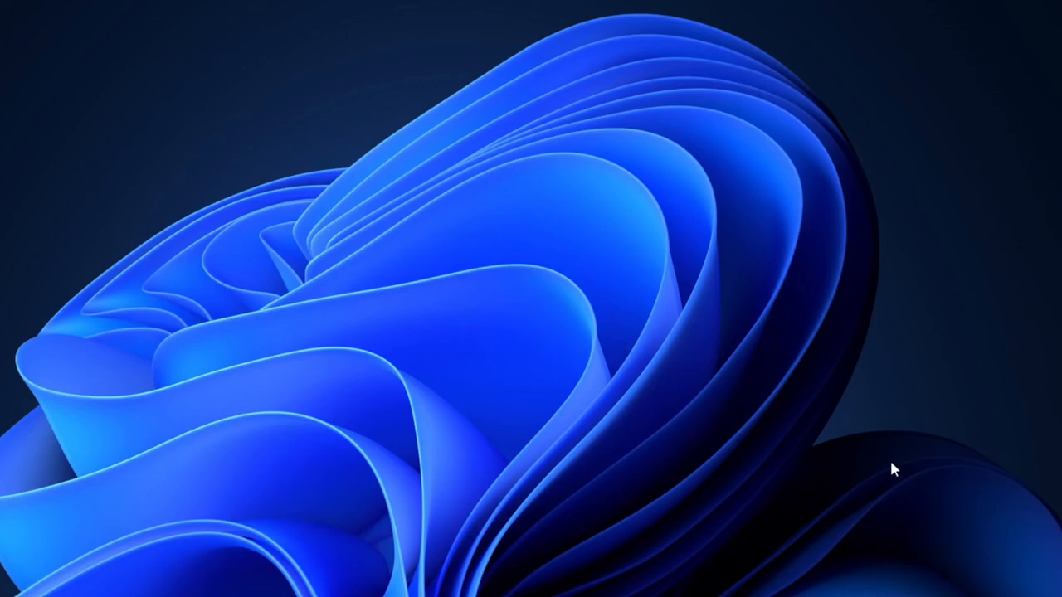